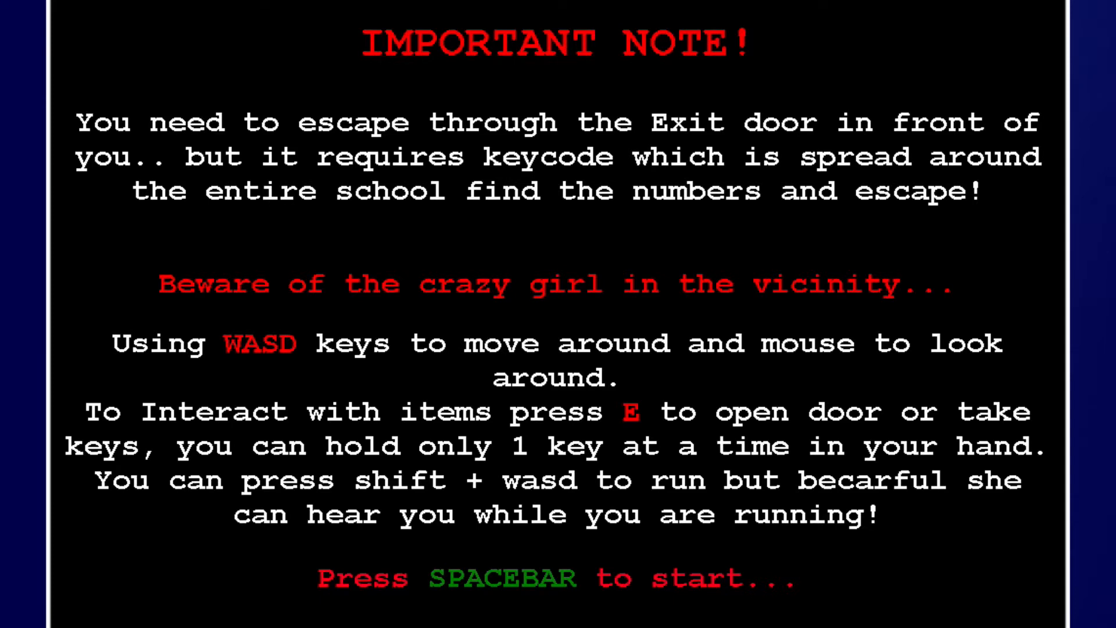
key("space")
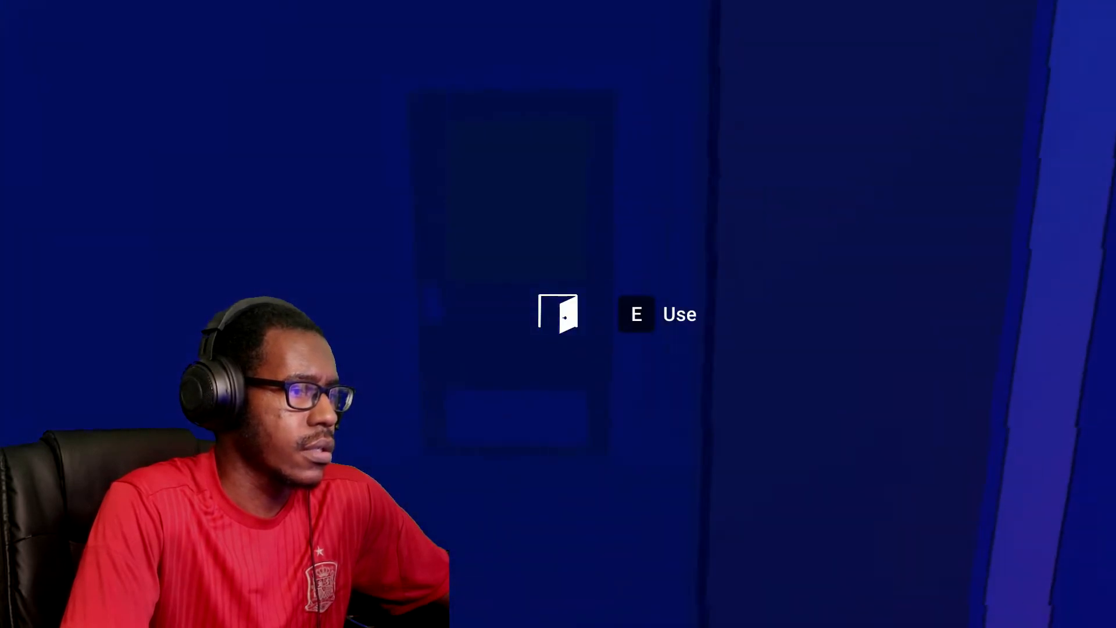
key("e")
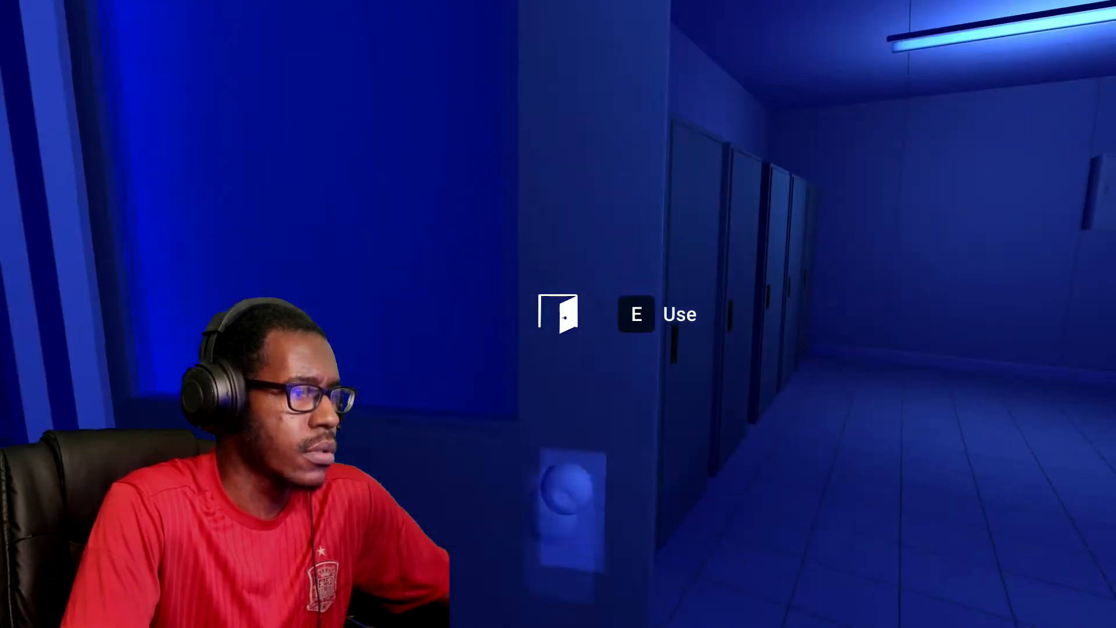
key("e")
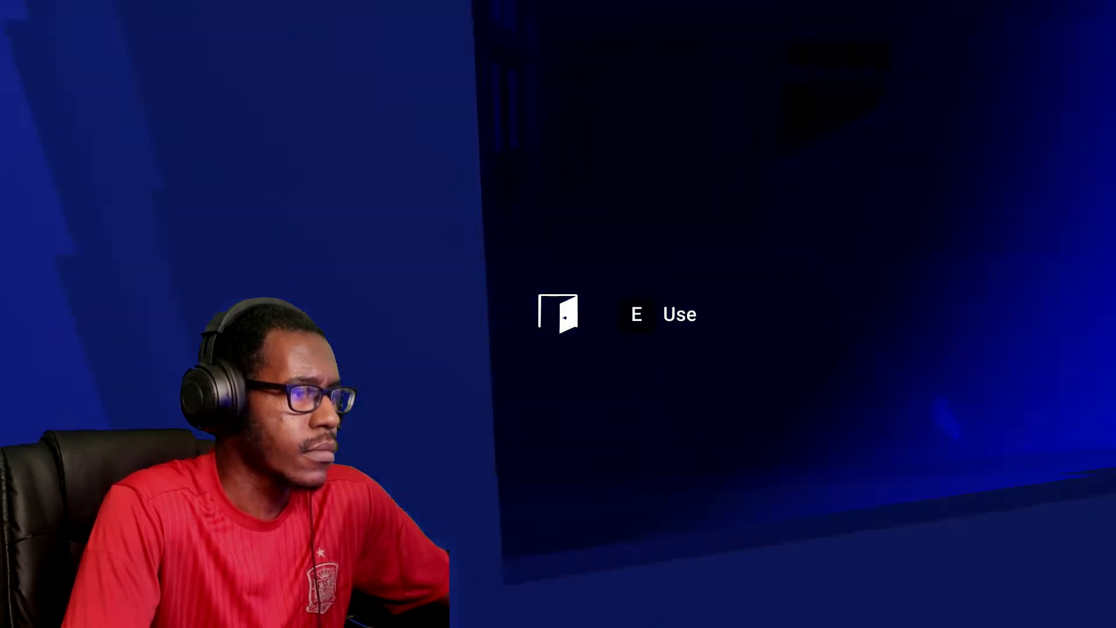
key("e")
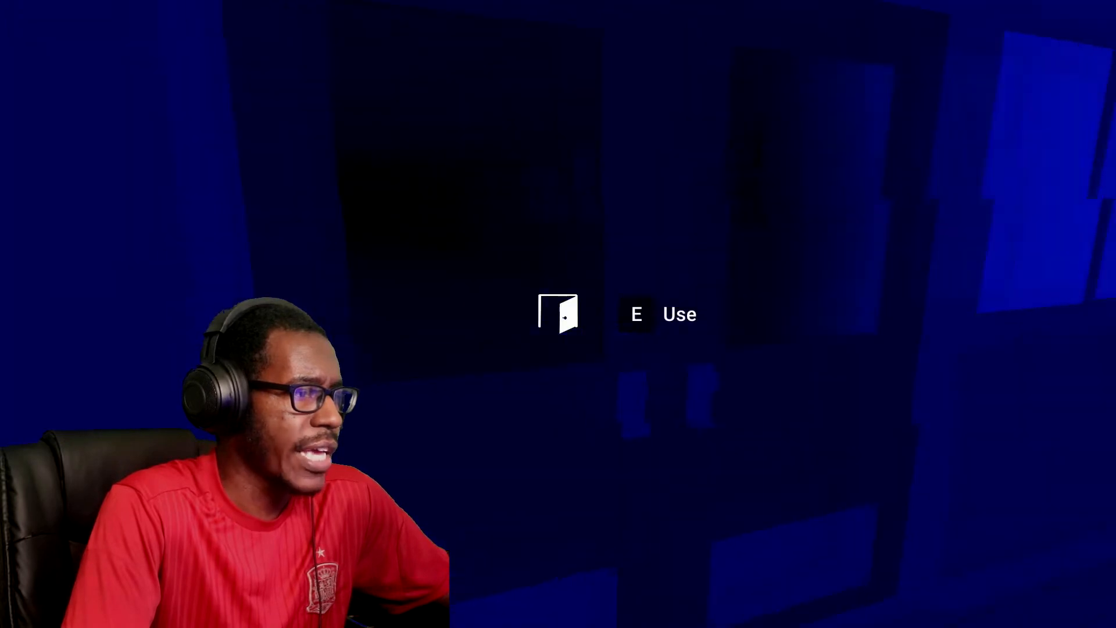
key("e")
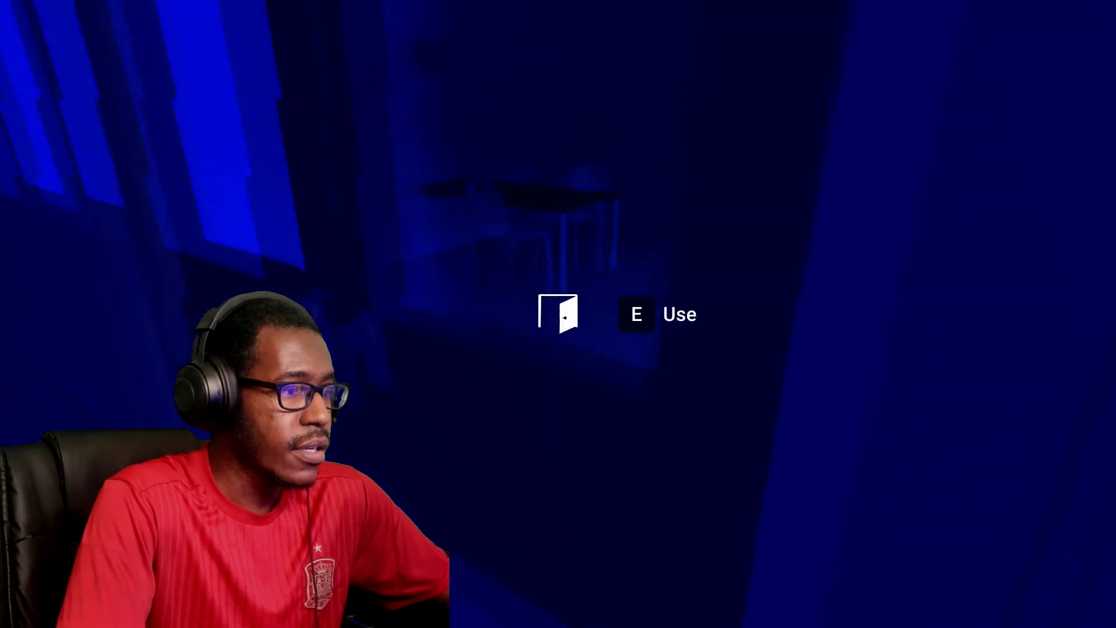
key("e")
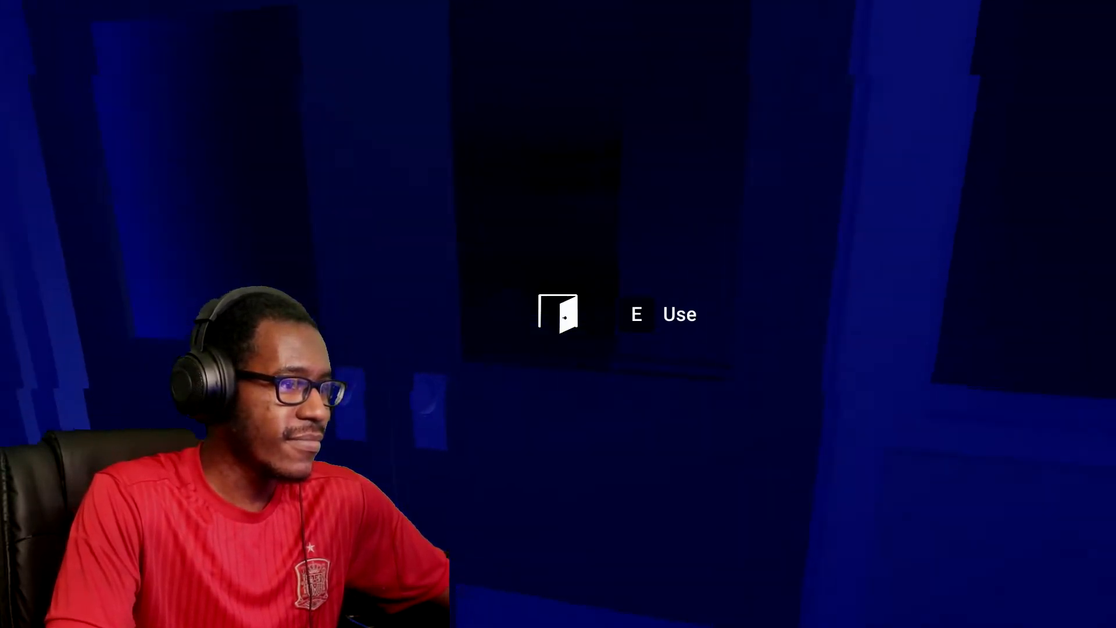
key("e")
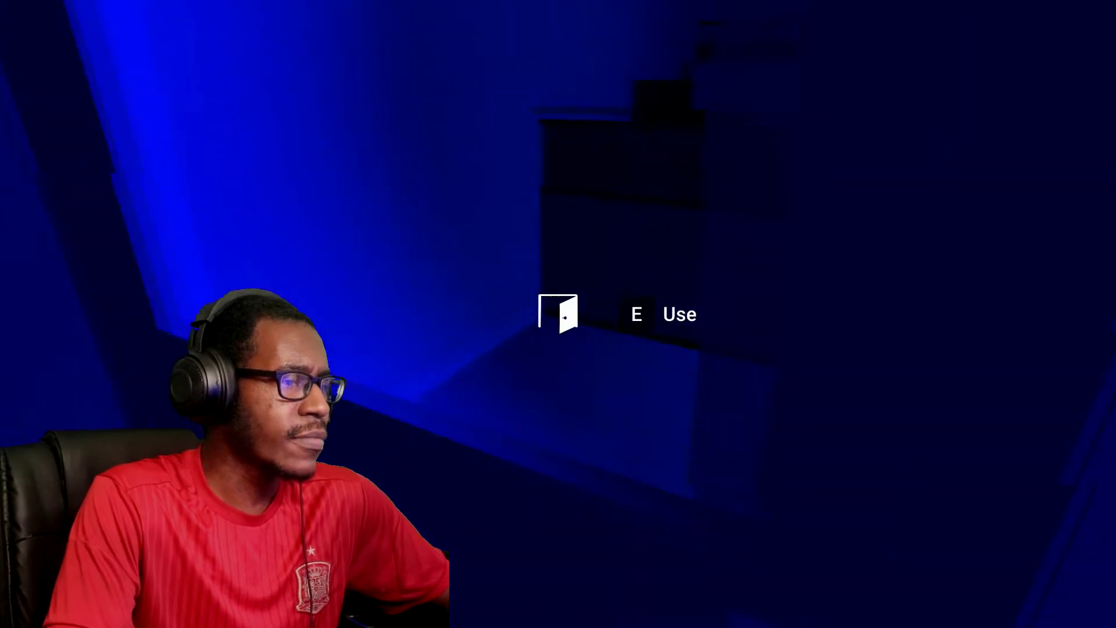
key("e")
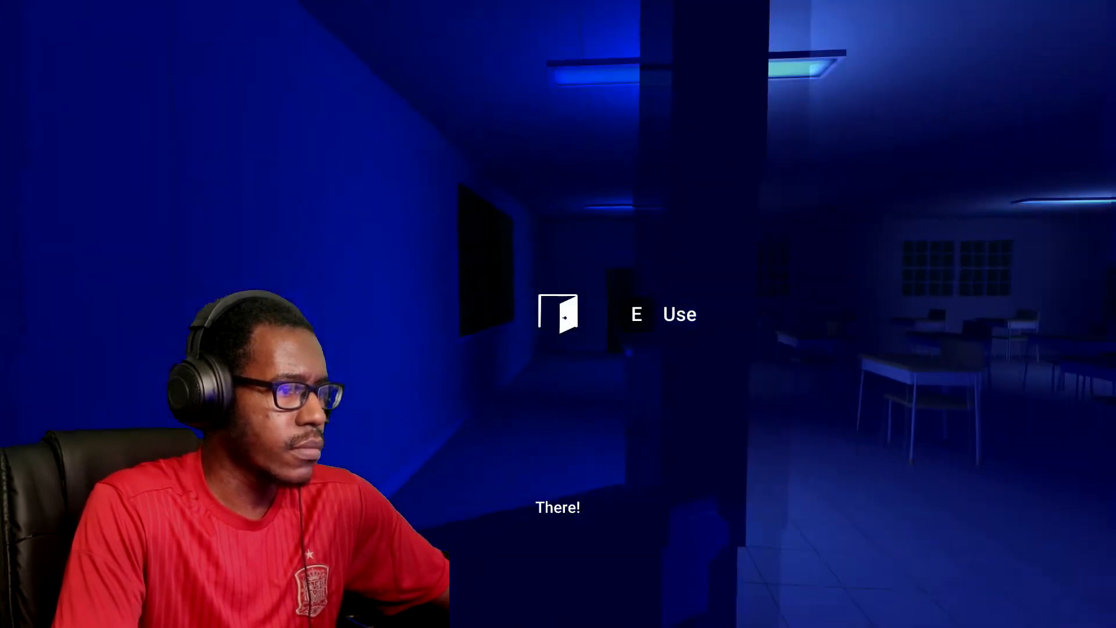
key("e")
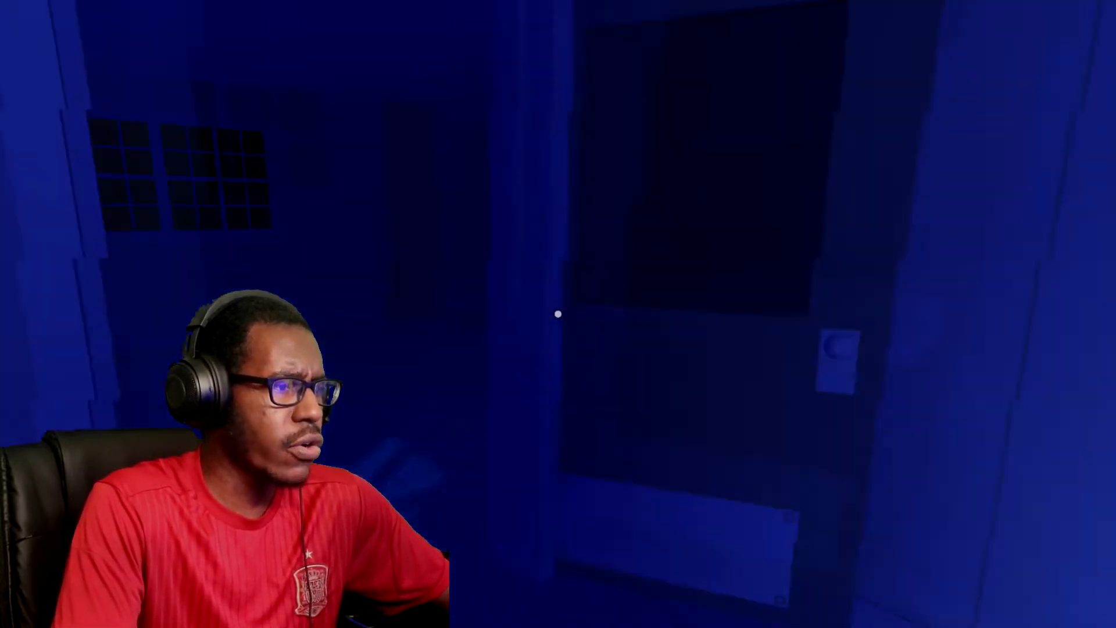